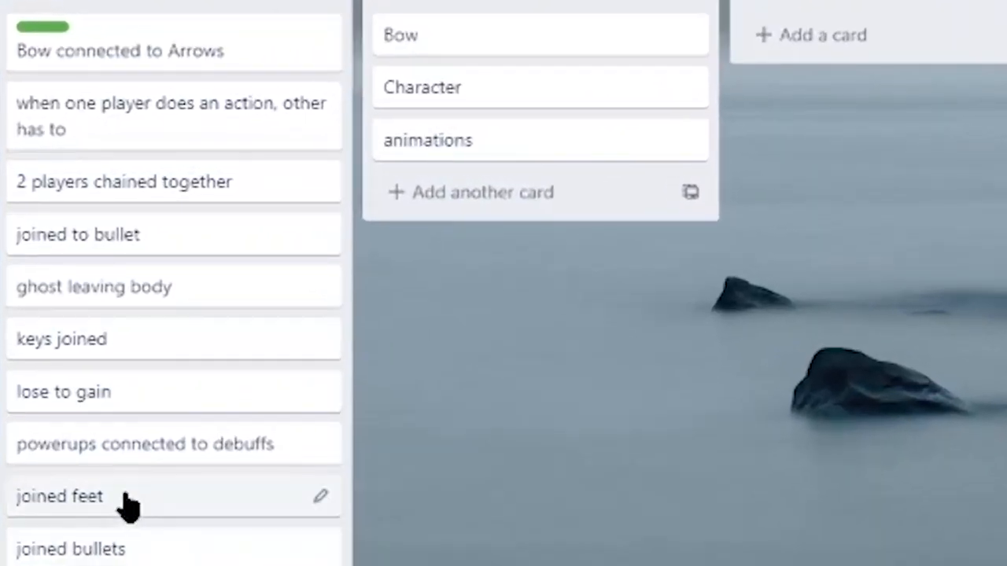
pyautogui.moveTo(181, 39)
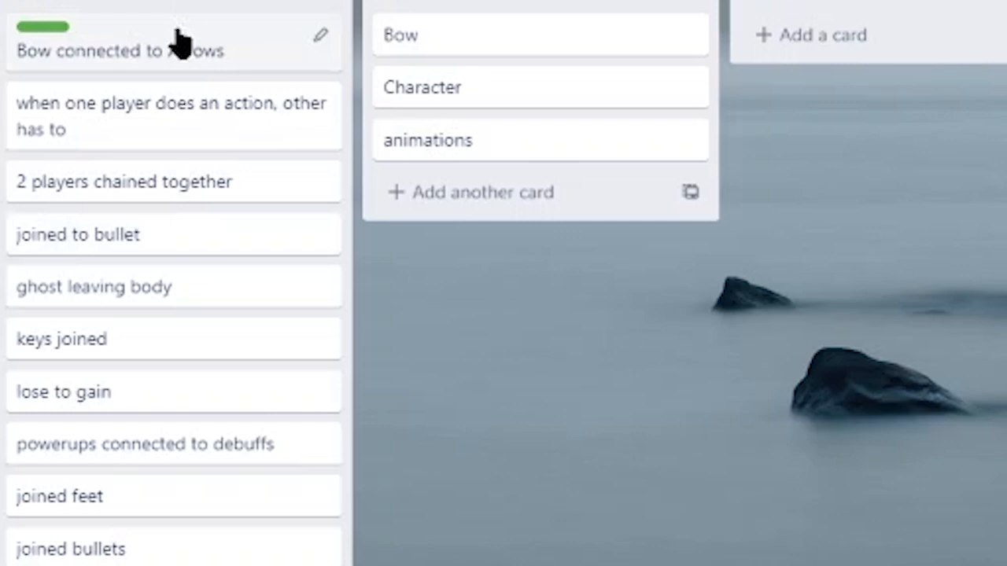
pyautogui.moveTo(176, 548)
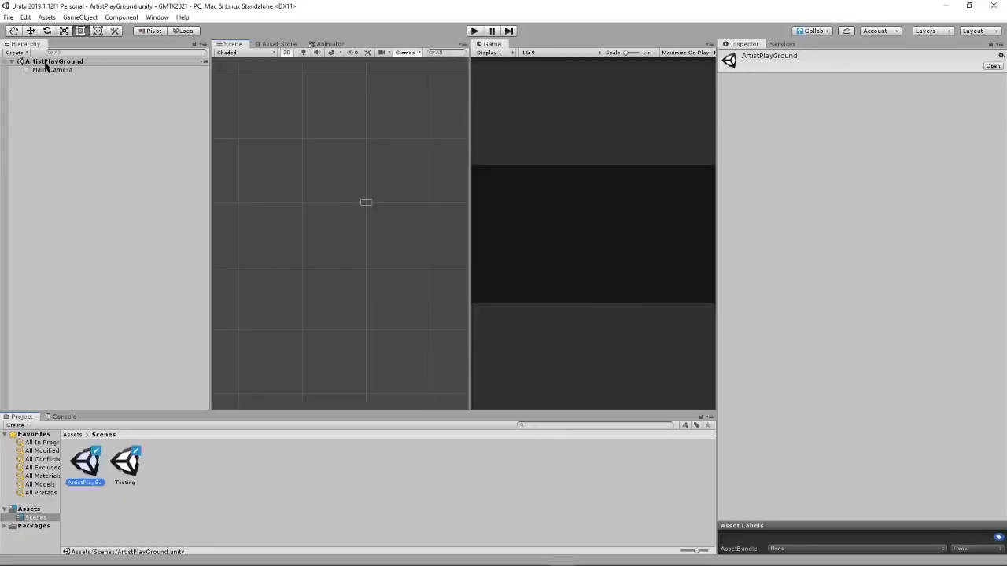
# - Build the Testing scene with Chain sprites and a sprite carrying Box Collider 2D and Rigidbody 2D
pyautogui.click(54, 69)
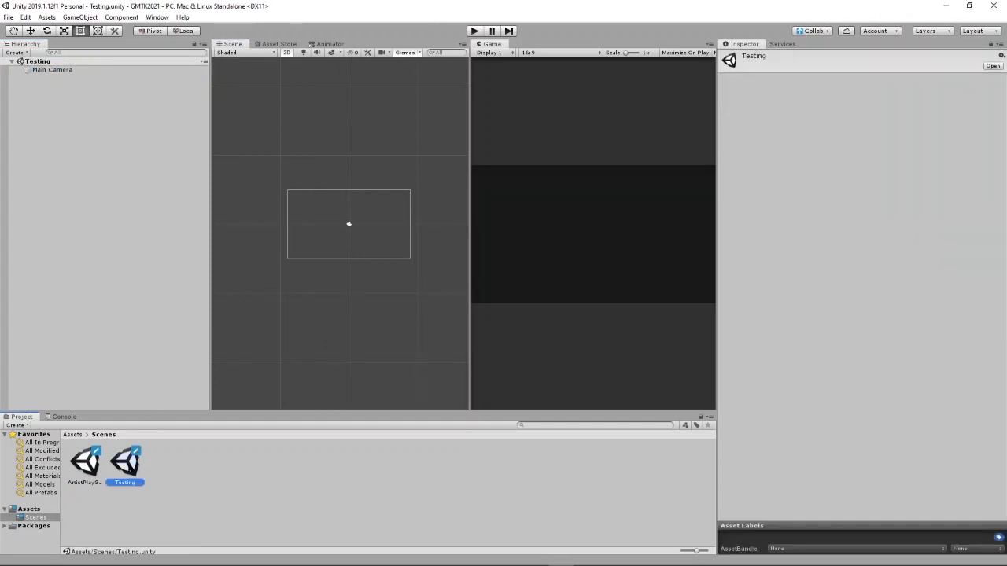
pyautogui.click(83, 459)
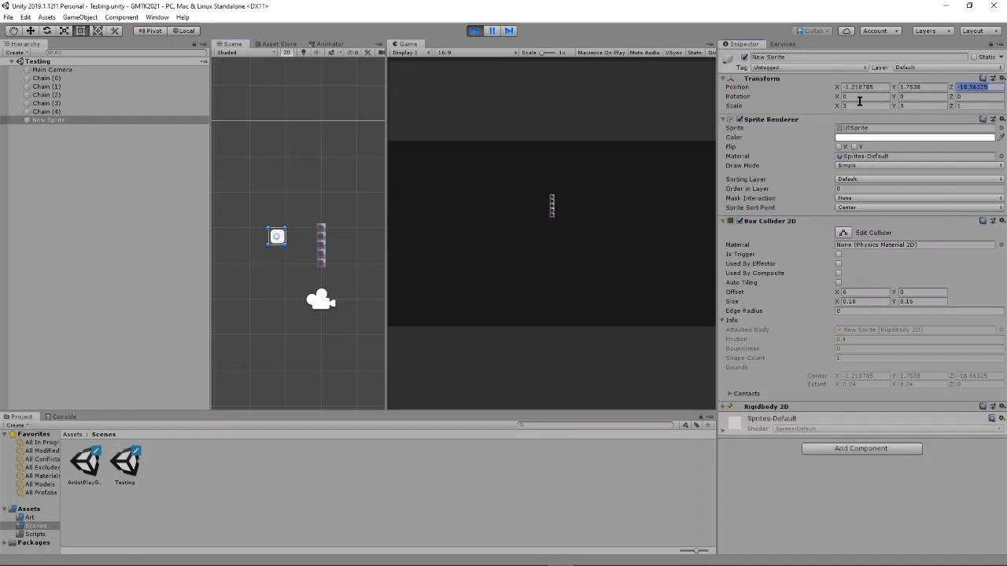
# - Run the Testing scene to try the square player hanging by rope from the tilted platform
pyautogui.click(976, 87)
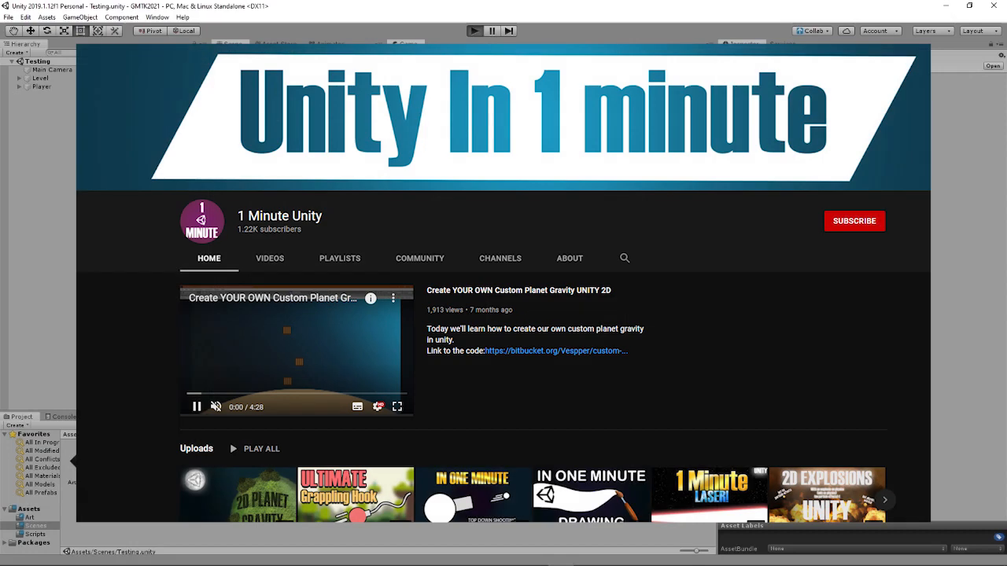
pyautogui.click(473, 32)
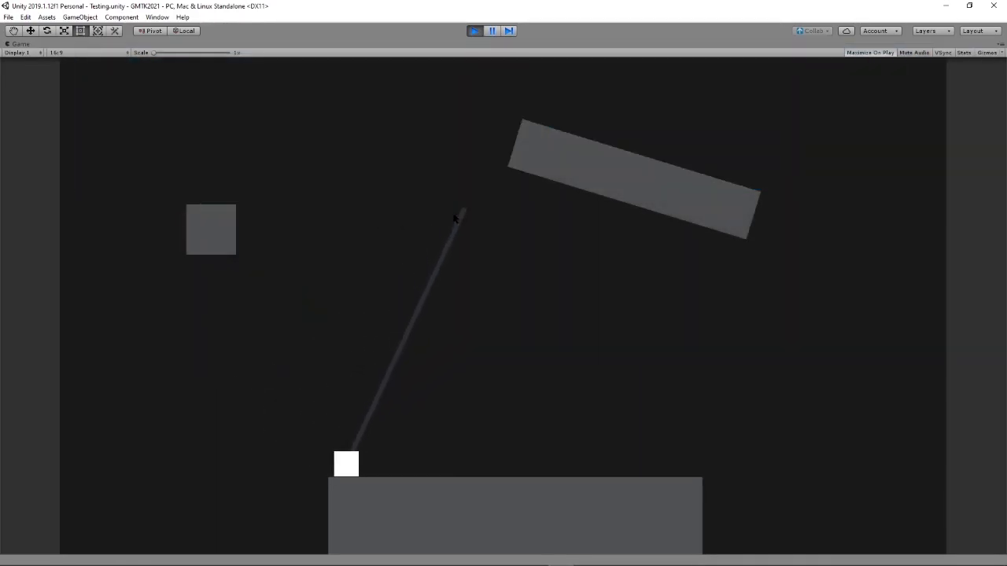
pyautogui.click(475, 32)
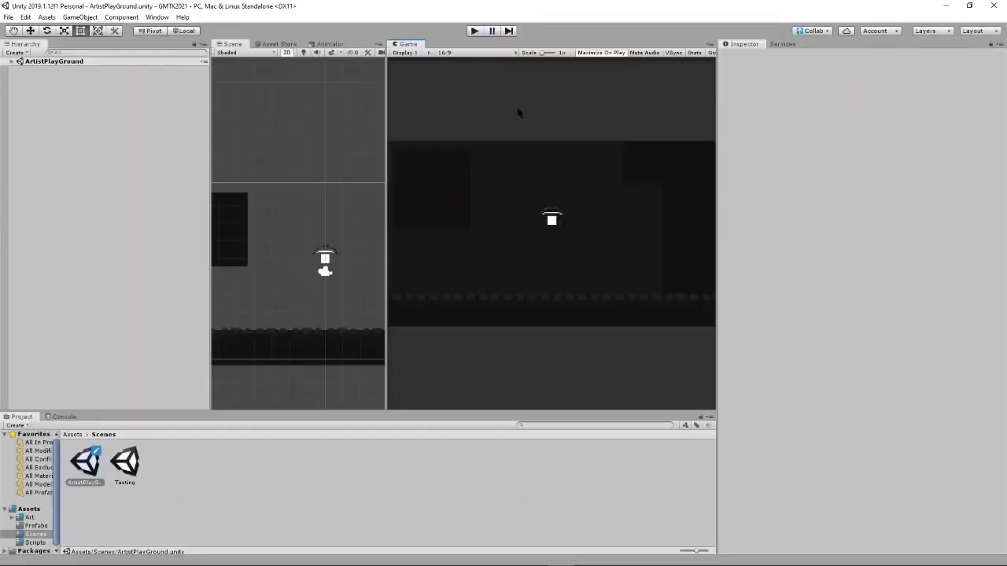
# - Run the ArtistPlayGround level to try the grappling rope inside the stone cave
pyautogui.click(475, 29)
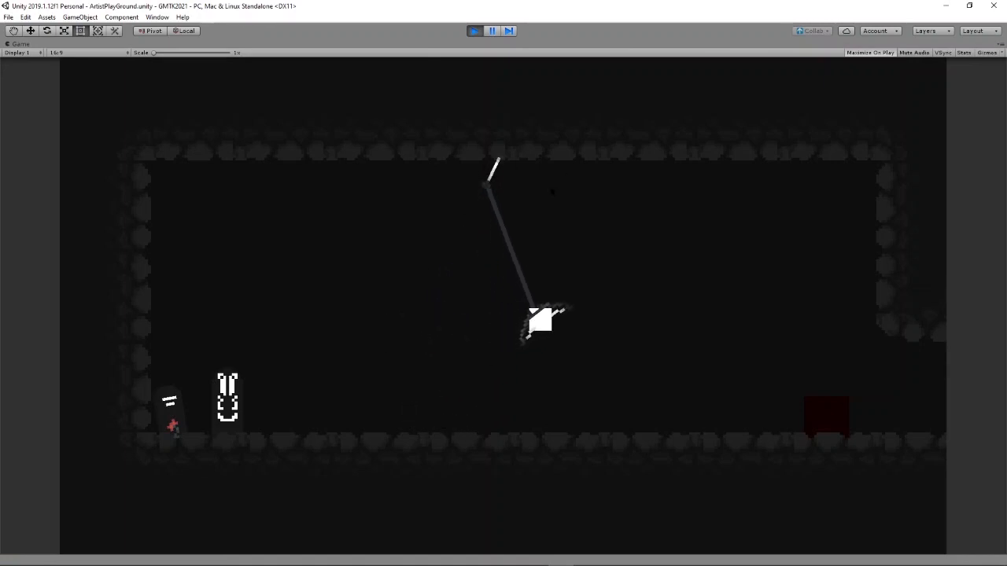